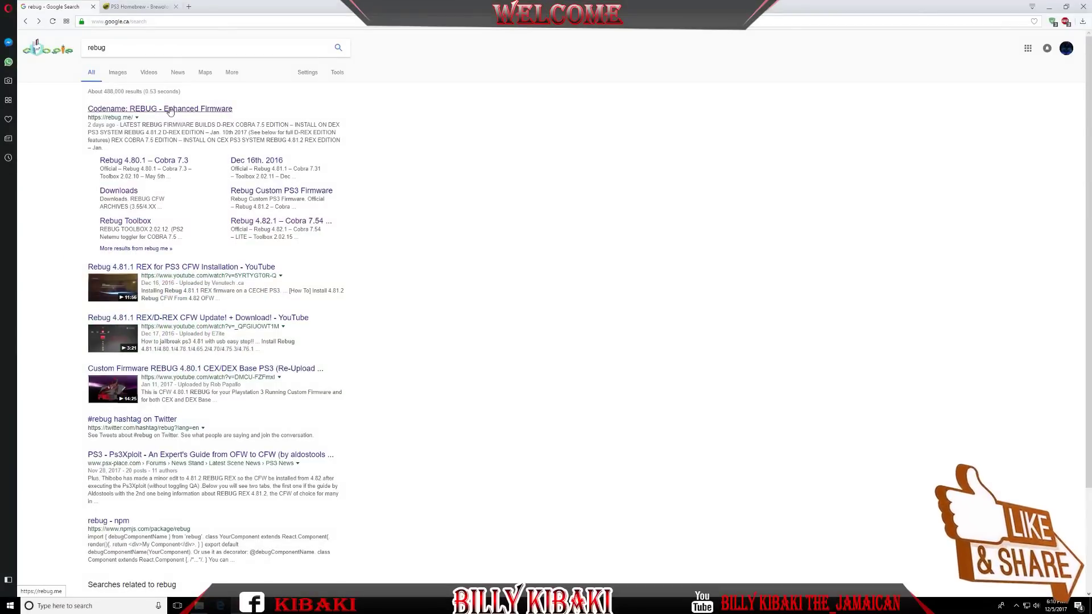
- Open the 'Codename: REBUG - Enhanced Firmware' Google result to load rebug.me
left_click(159, 109)
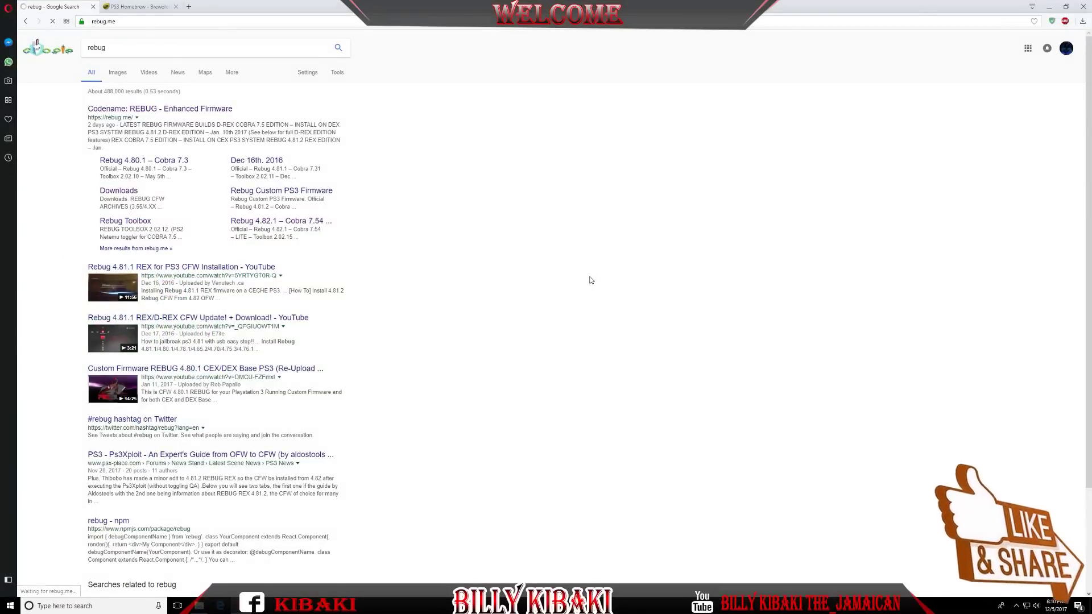
left_click(159, 108)
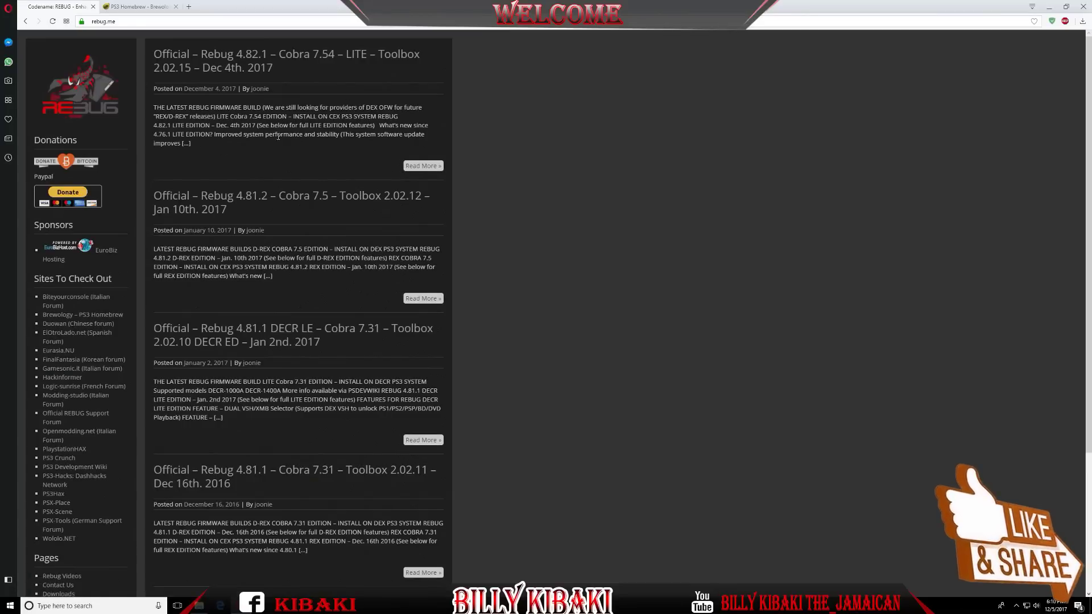
mouse_move(247, 62)
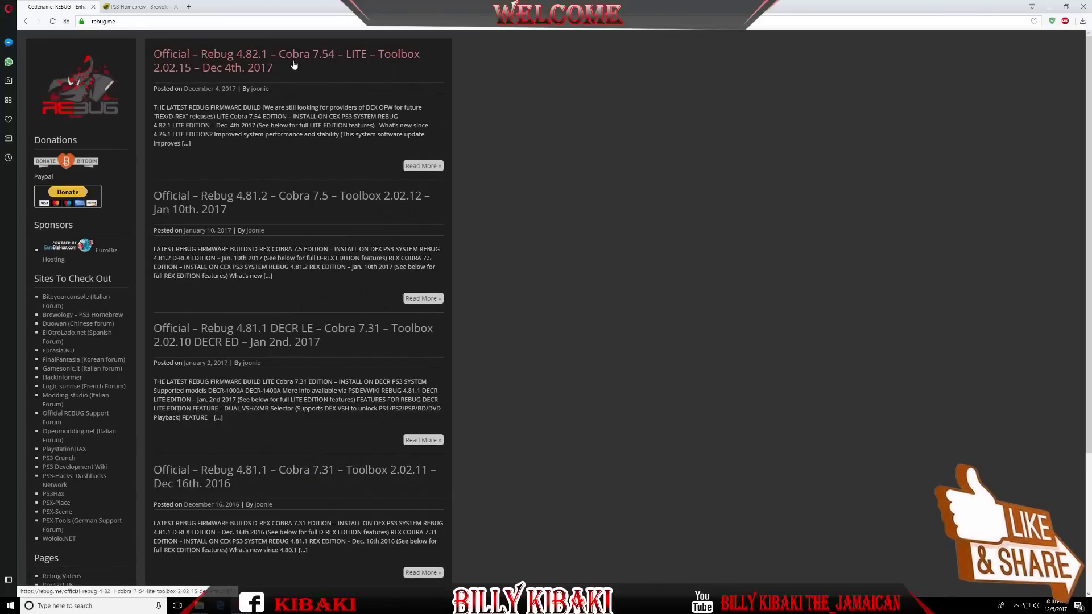
- Open the 'Official – Rebug 4.82.1 – Cobra 7.54 – LITE' post and highlight words in its summary
left_click(285, 59)
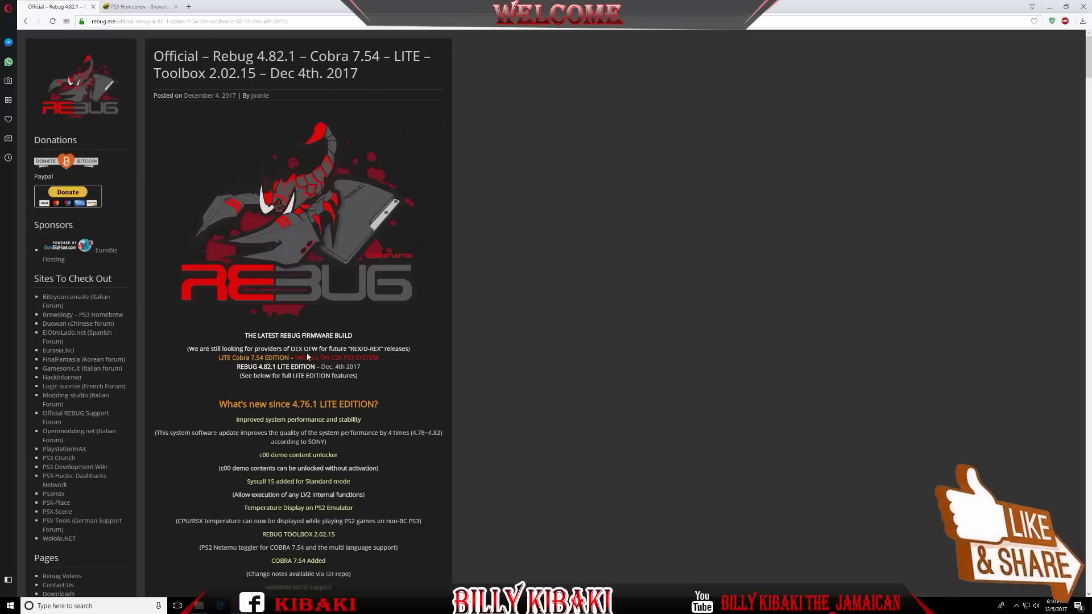
double_click(357, 348)
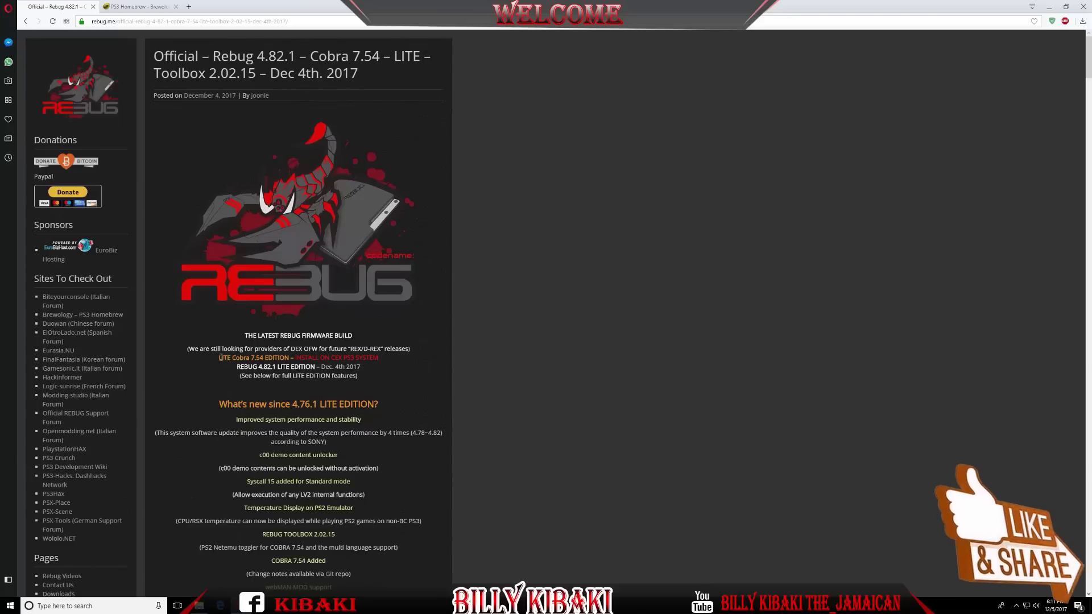
double_click(224, 357)
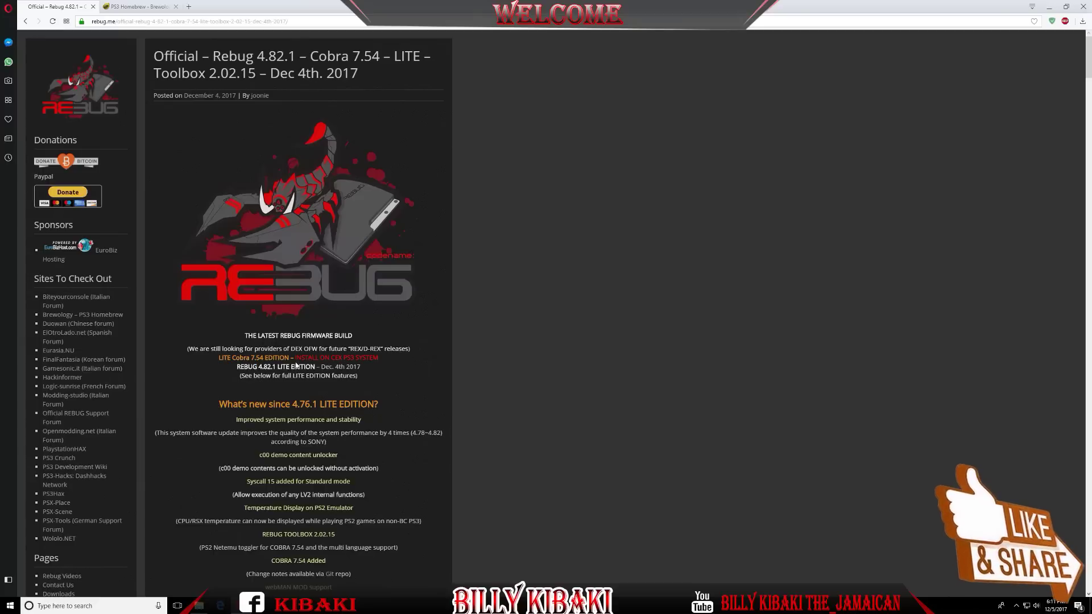
left_click_drag(295, 358, 341, 357)
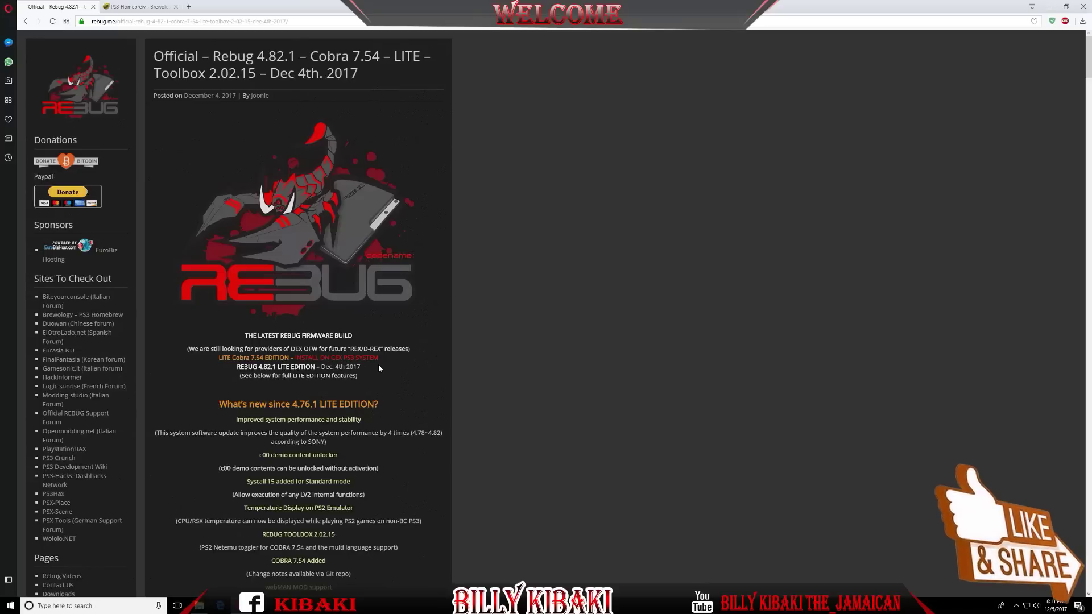
mouse_move(376, 369)
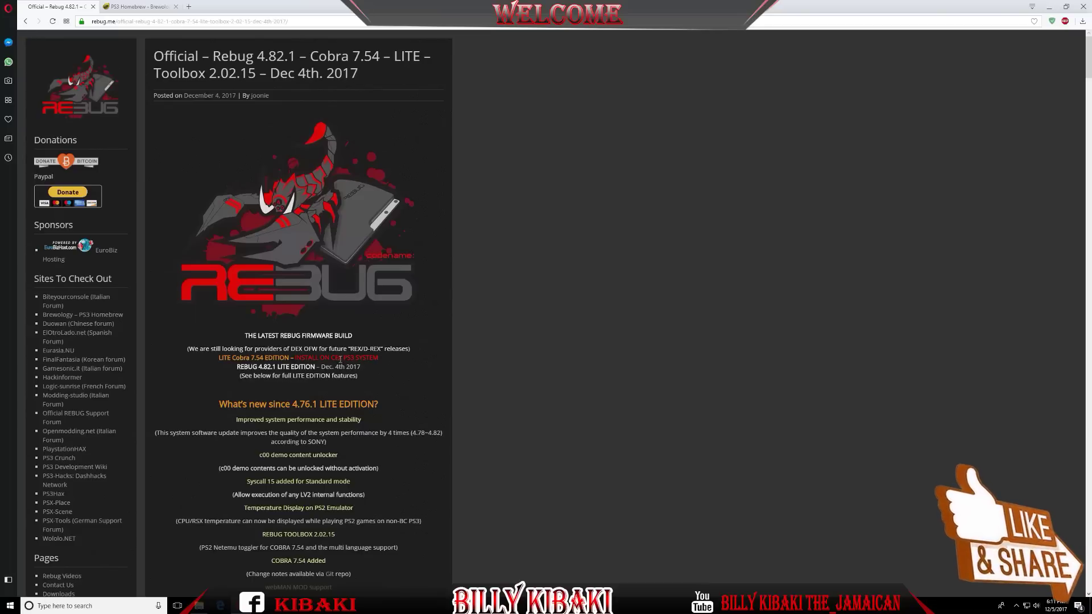
double_click(338, 358)
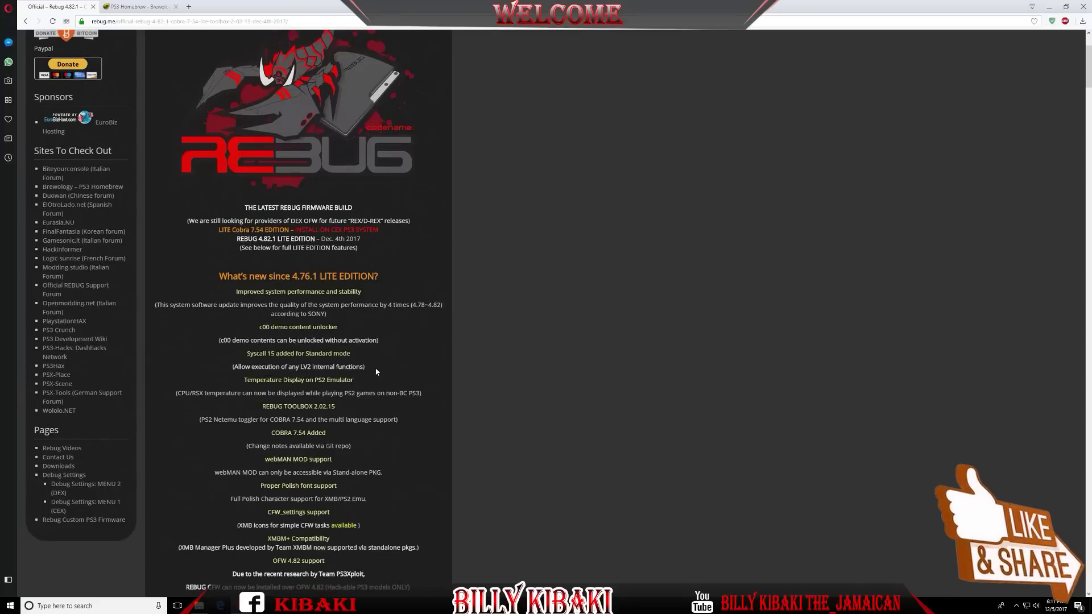
- Read down the post, highlighting 'Stand-alone PKG', to the Cobra 7.54 PS2 features and notes
scroll("down", 3)
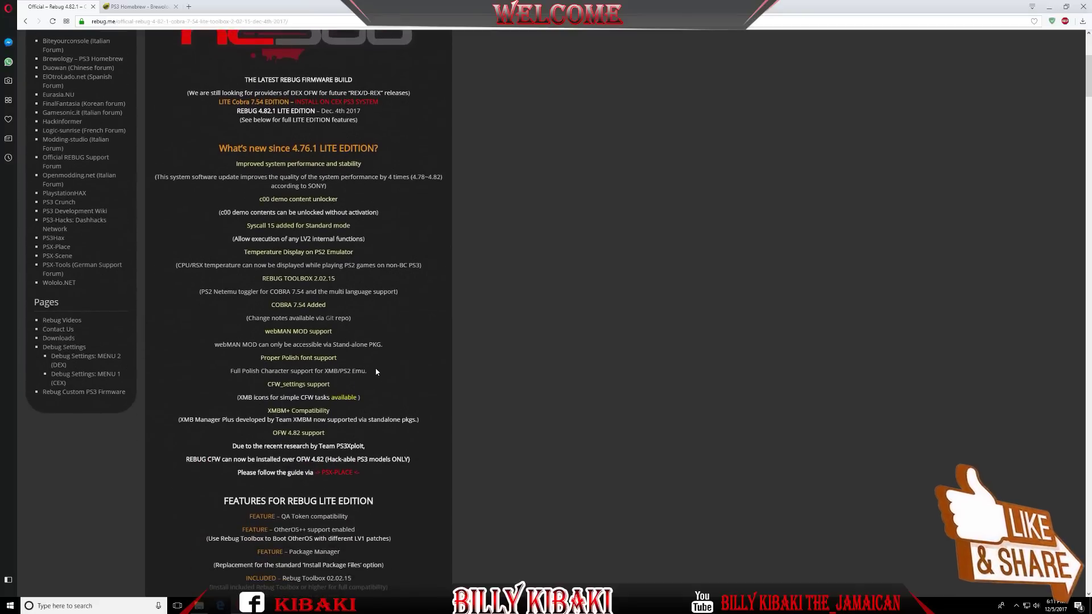
mouse_move(335, 349)
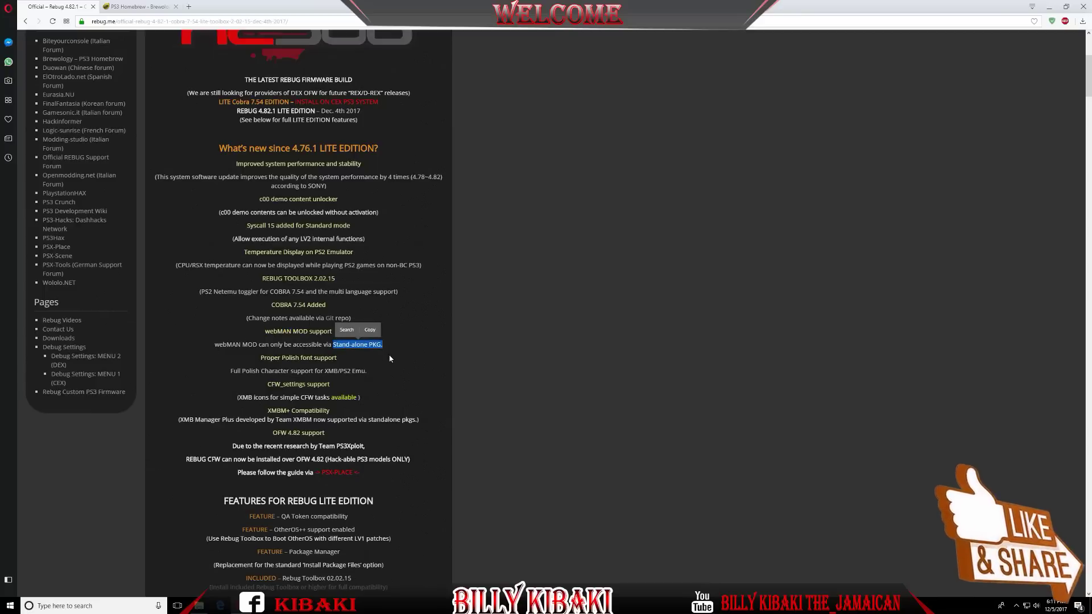
left_click(279, 341)
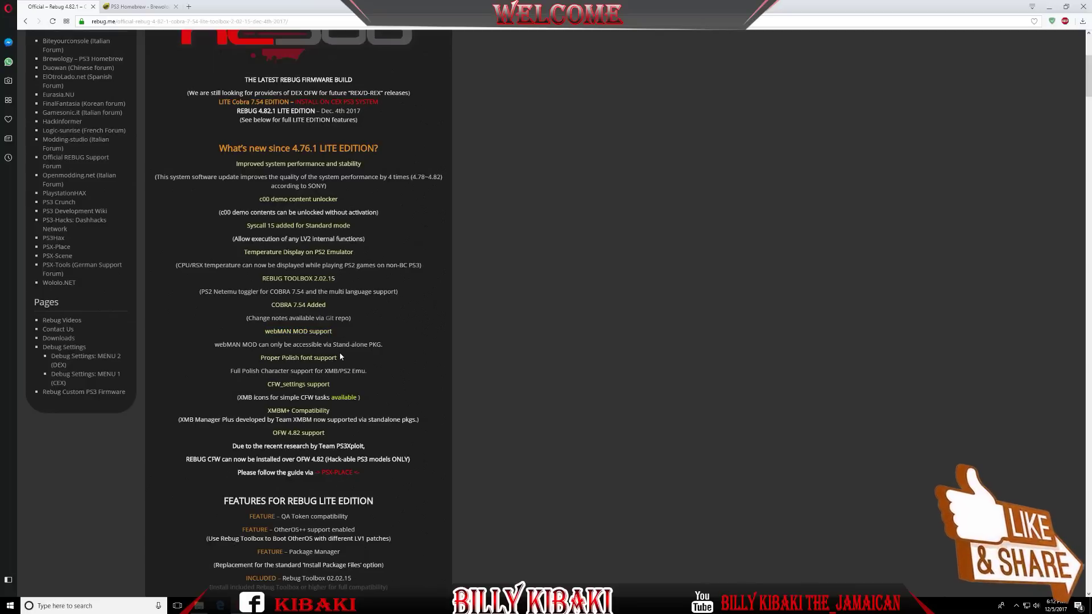
scroll("down", 3)
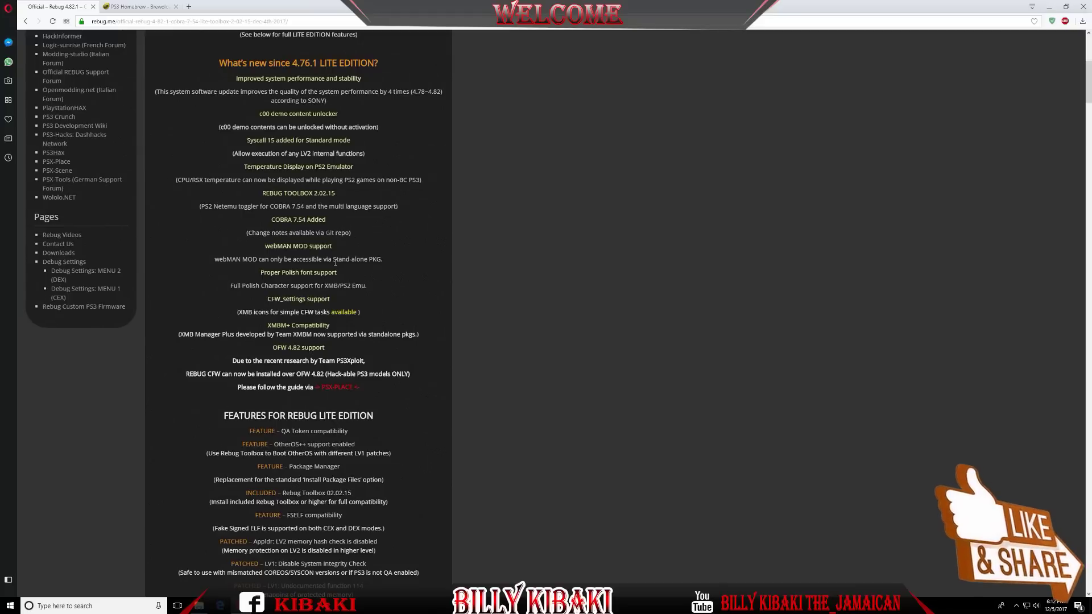
double_click(357, 258)
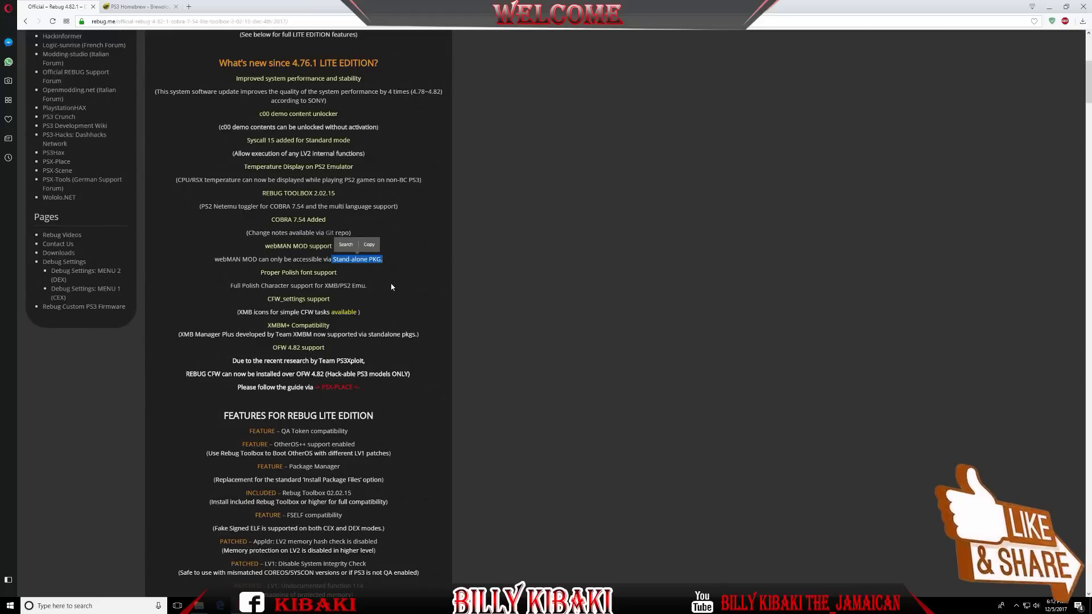
scroll("down", 3)
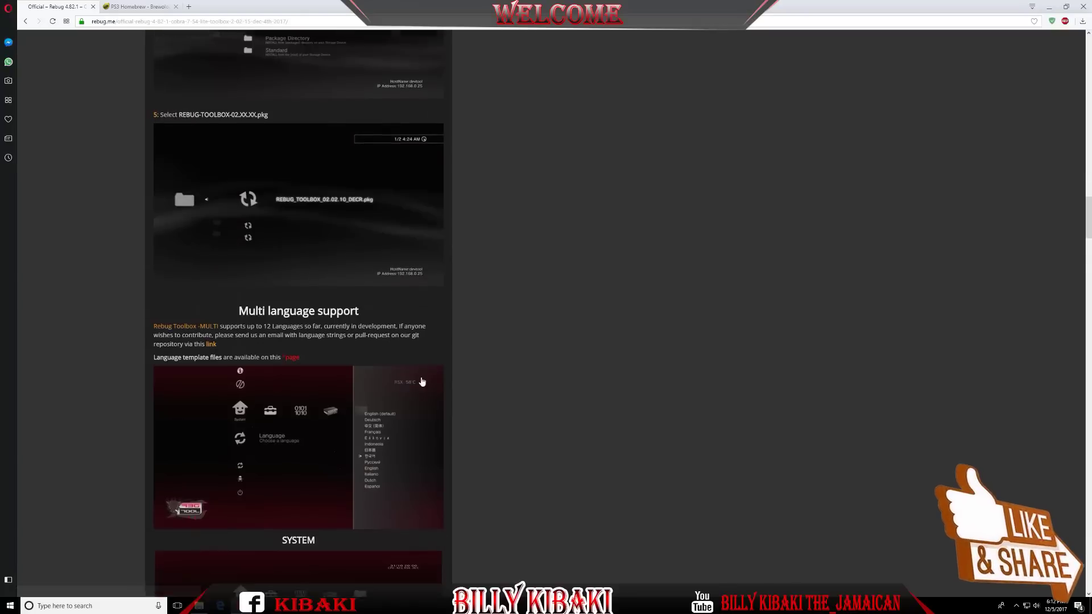
scroll("down", 3)
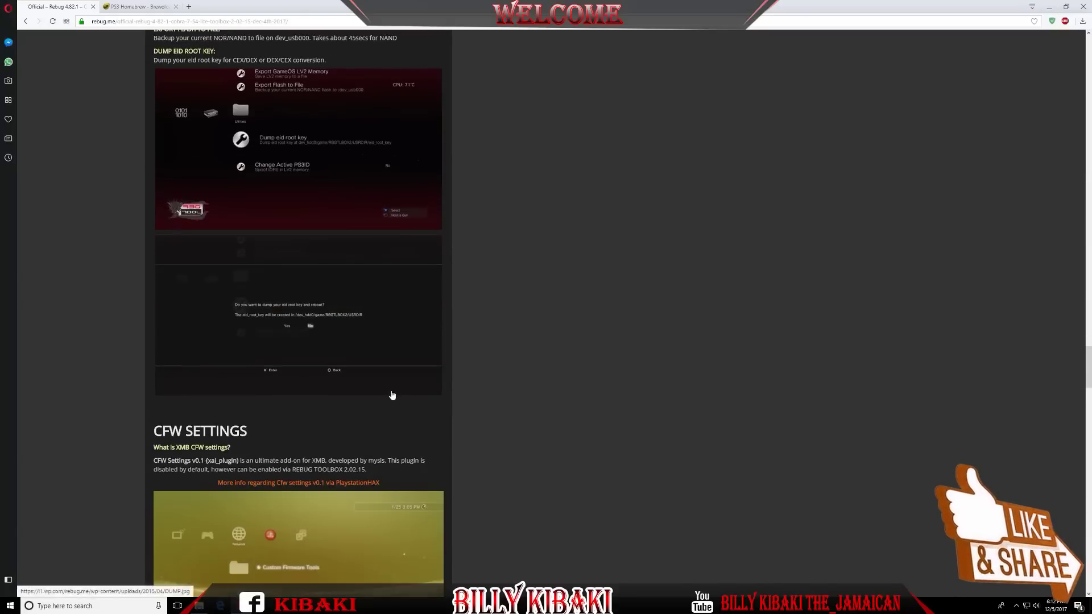
scroll("down", 3)
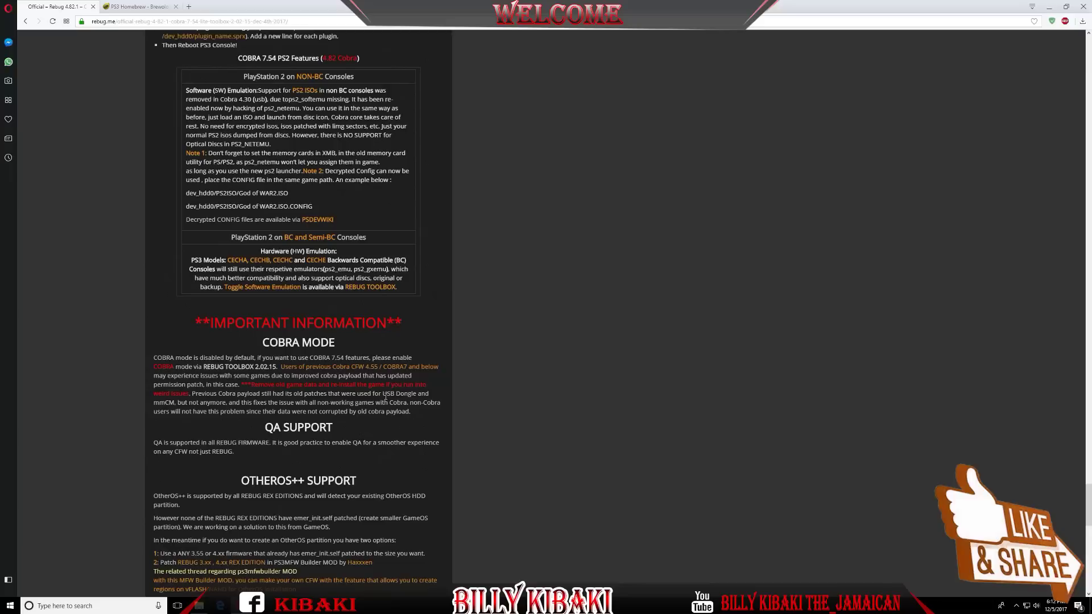
mouse_move(199, 321)
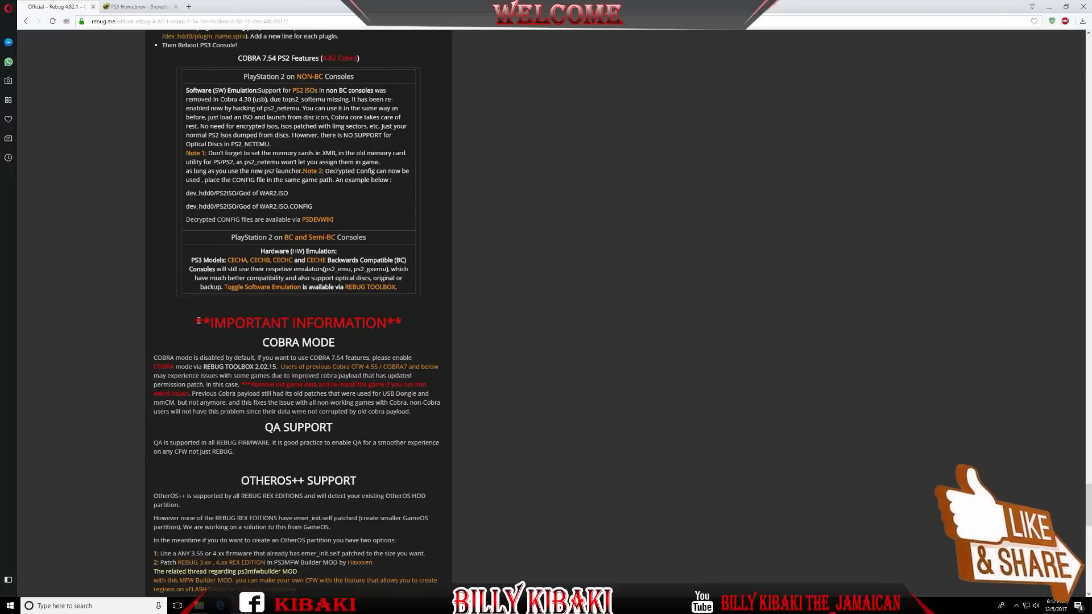
mouse_move(261, 428)
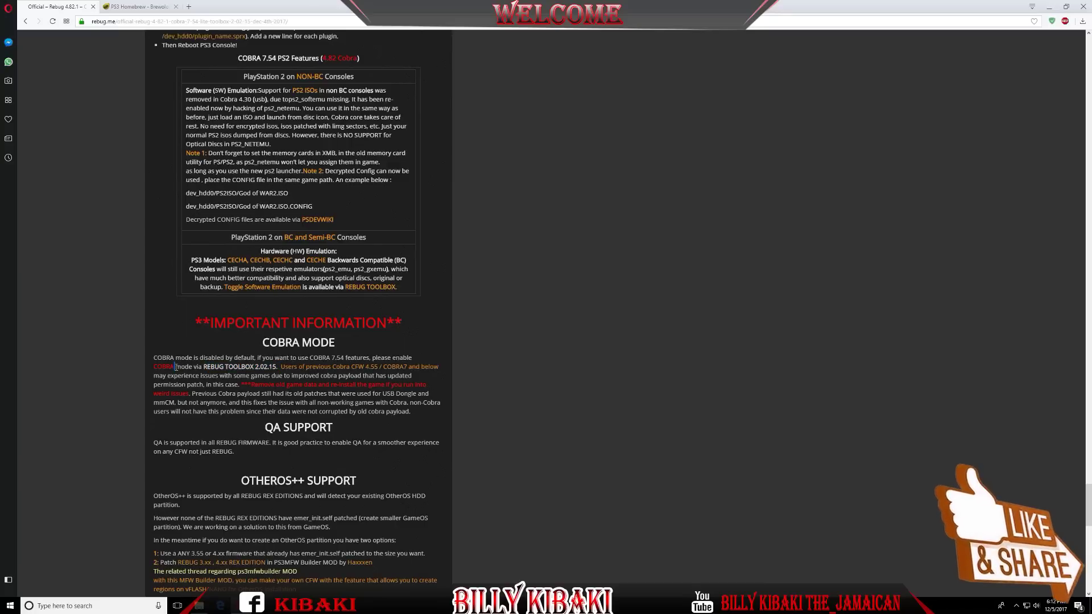
- Highlight words in the COBRA MODE paragraph and scroll toward the install instructions
double_click(201, 357)
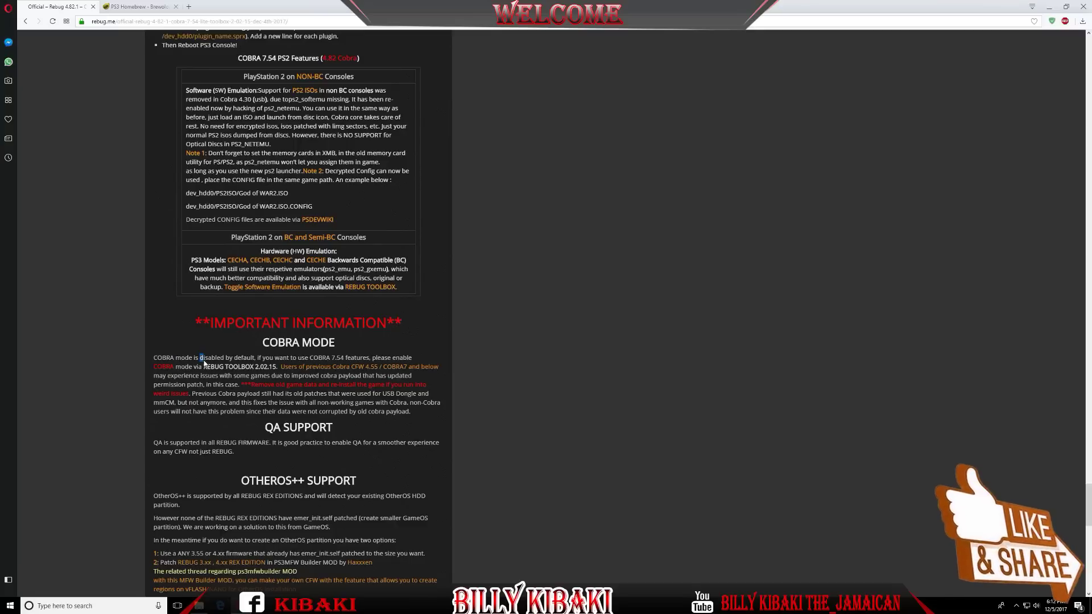
left_click_drag(200, 358, 257, 357)
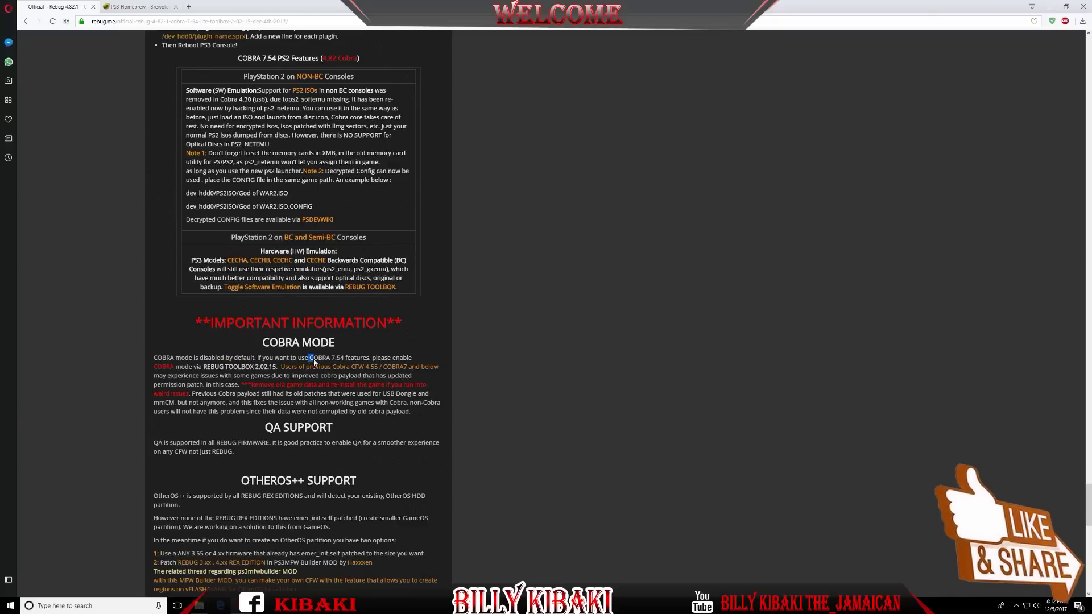
double_click(324, 342)
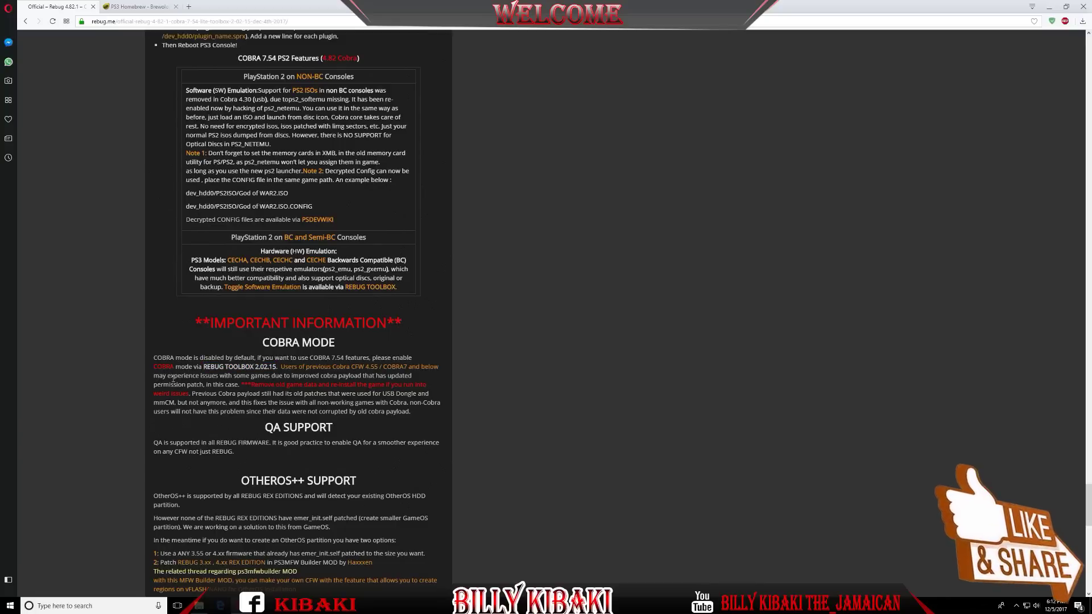
scroll("down", 3)
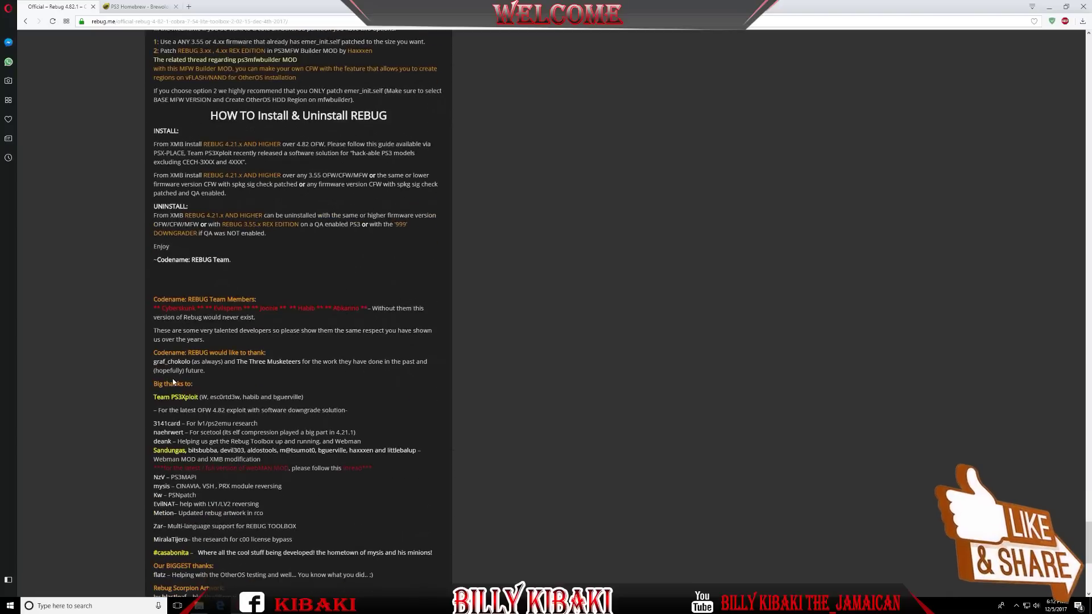
- Scroll down and expand the REBUG TOOLBOX 02.02.15 MULTI.15 entry's details
scroll("down", 3)
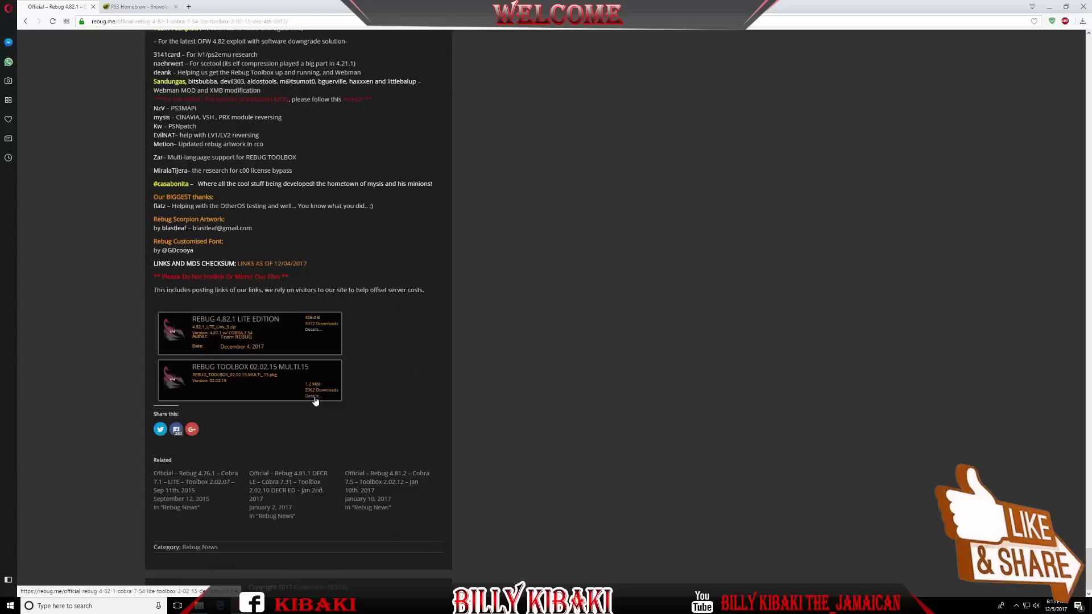
left_click(313, 396)
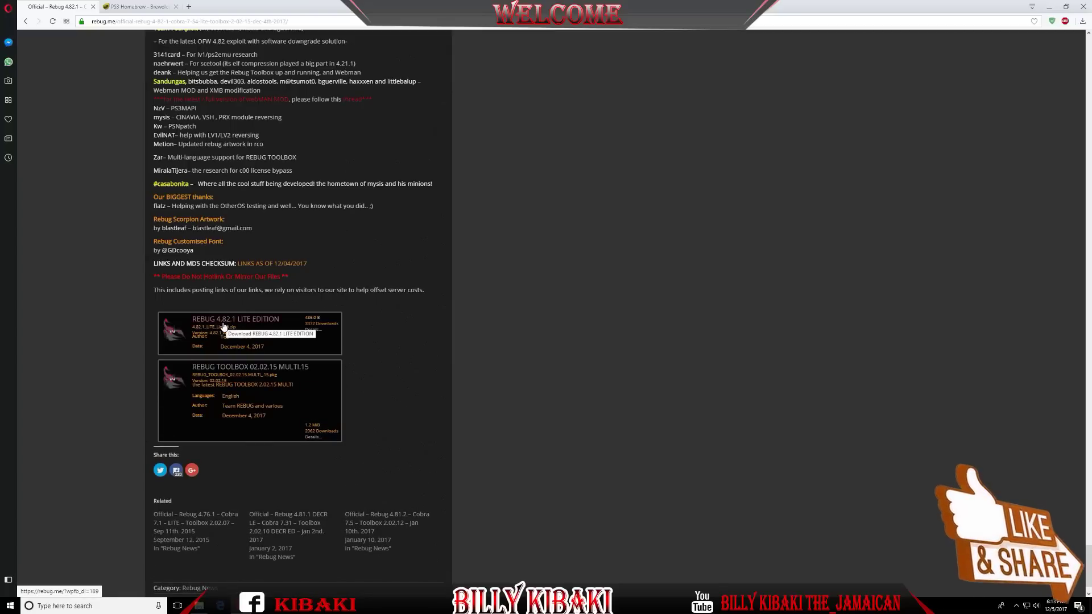
mouse_move(300, 335)
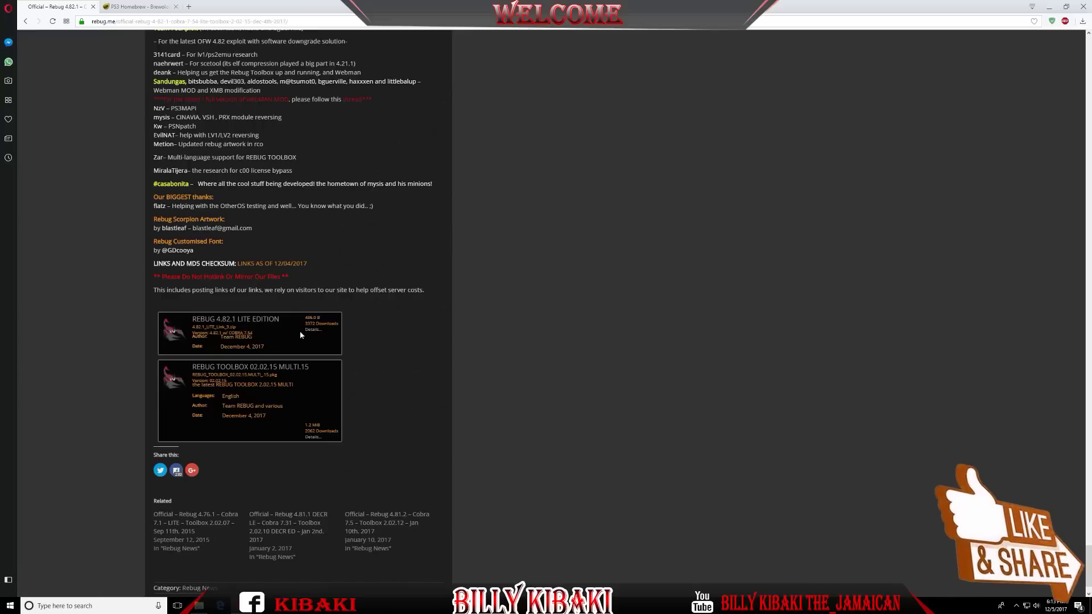
mouse_move(257, 326)
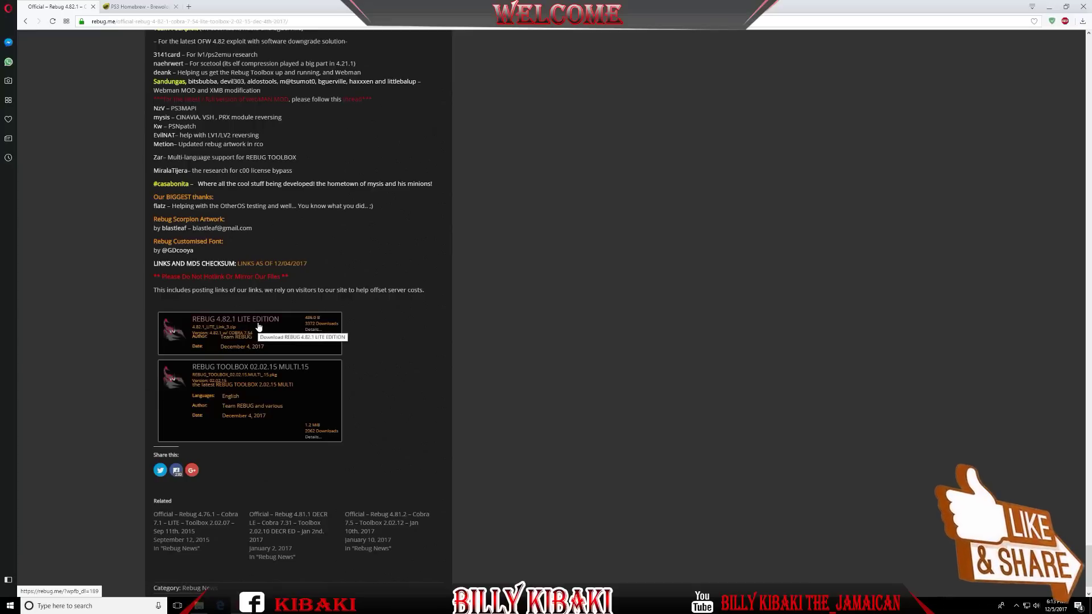
mouse_move(277, 324)
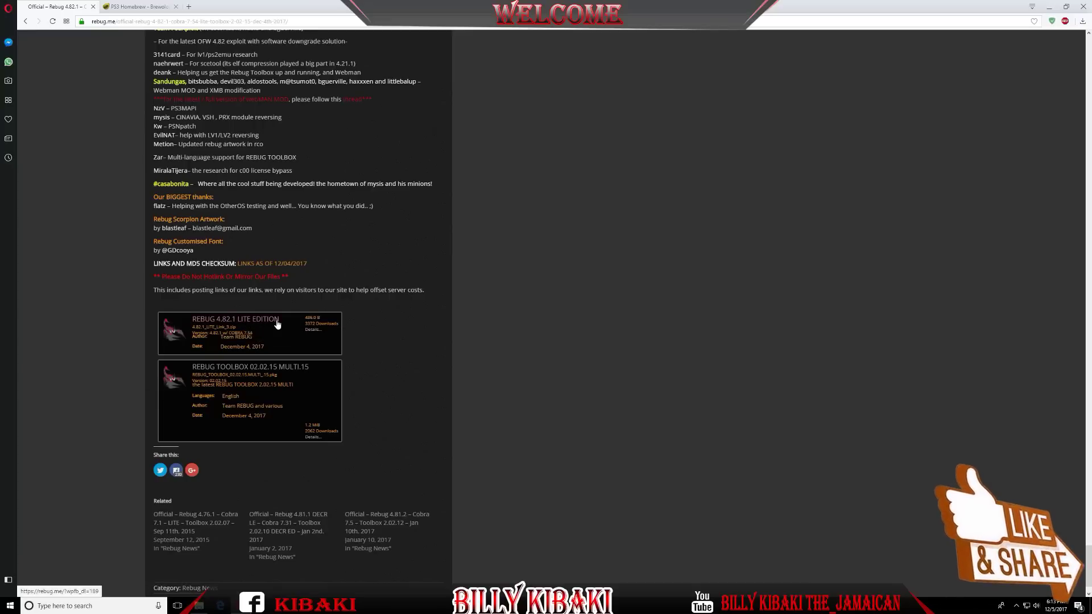
mouse_move(359, 348)
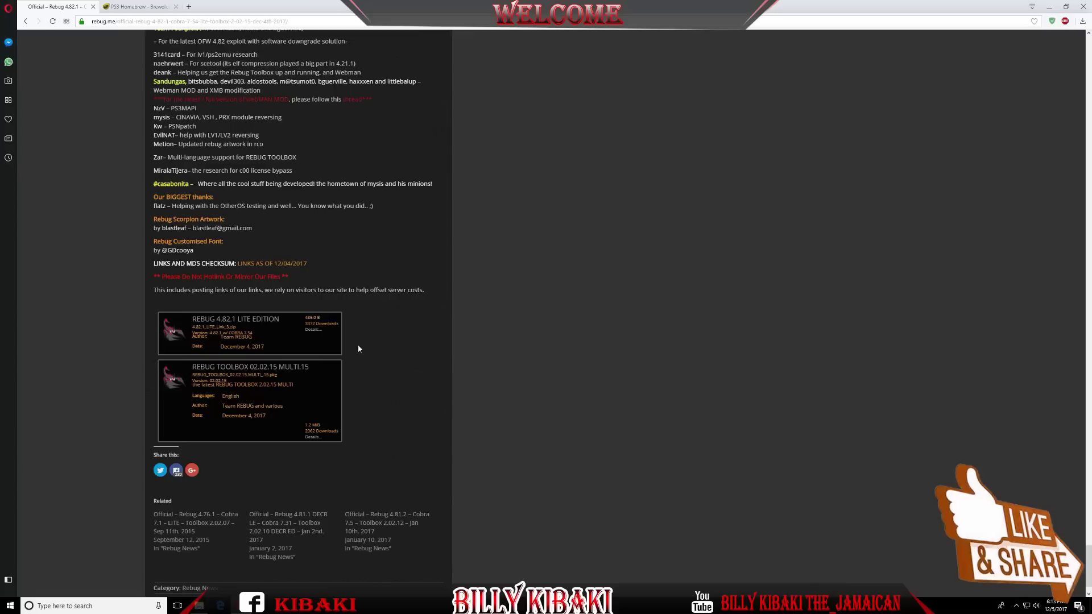
mouse_move(399, 365)
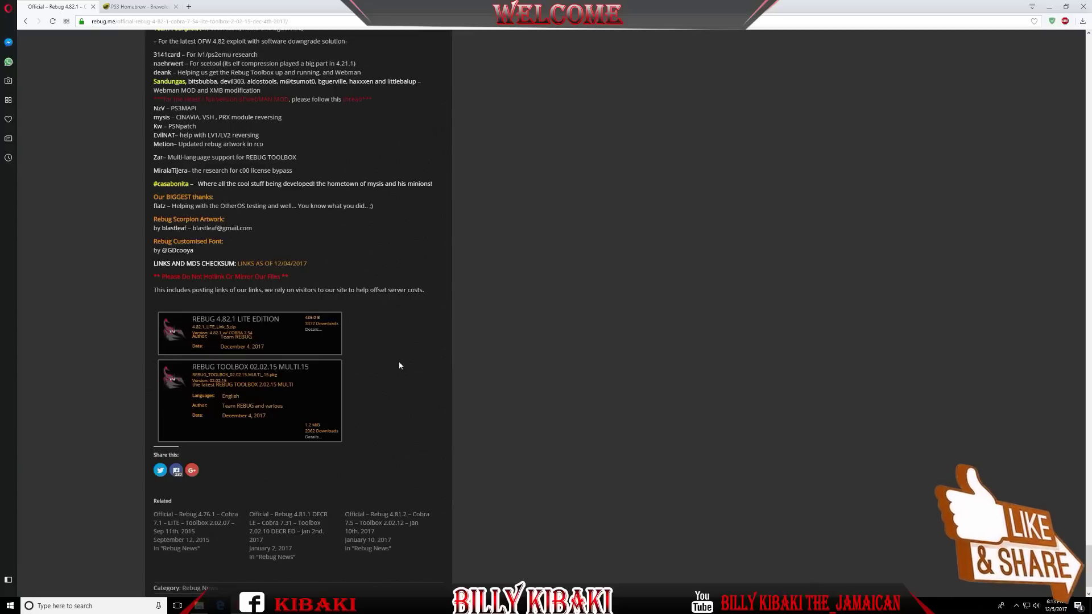
mouse_move(267, 363)
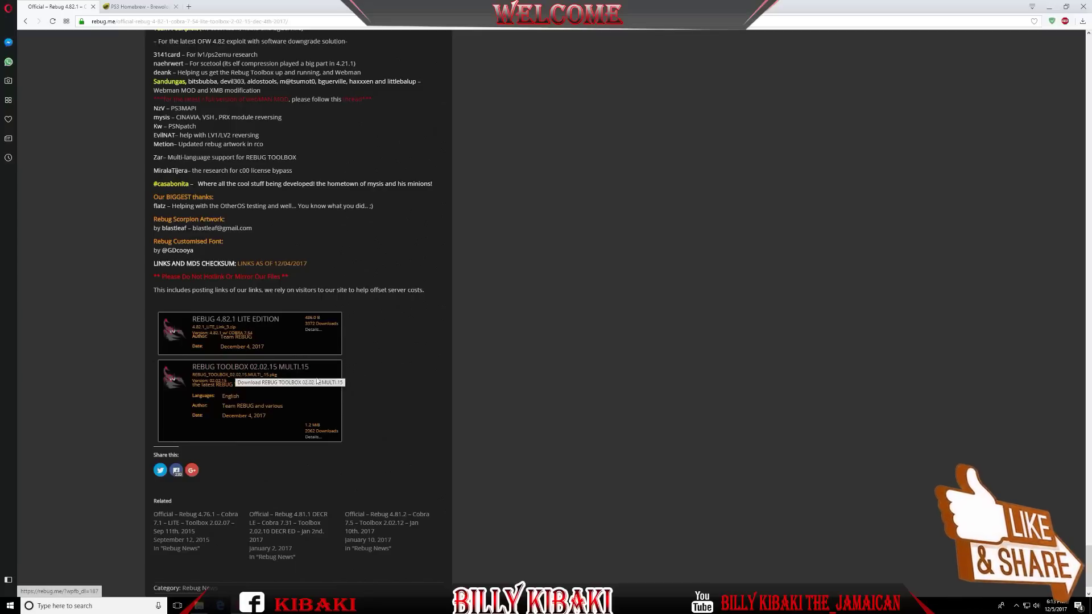
mouse_move(317, 376)
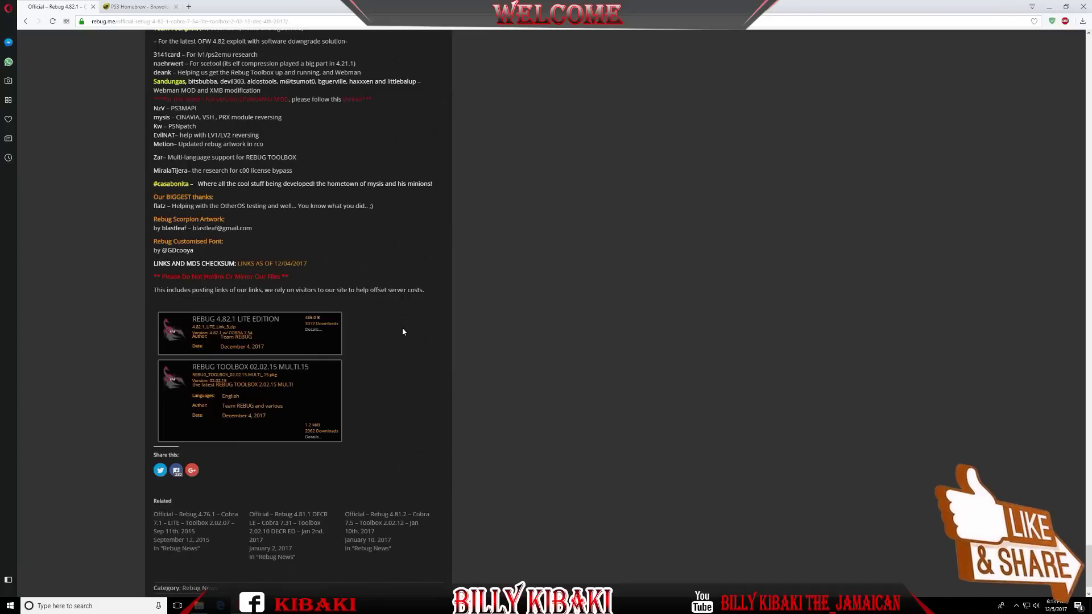
mouse_move(270, 328)
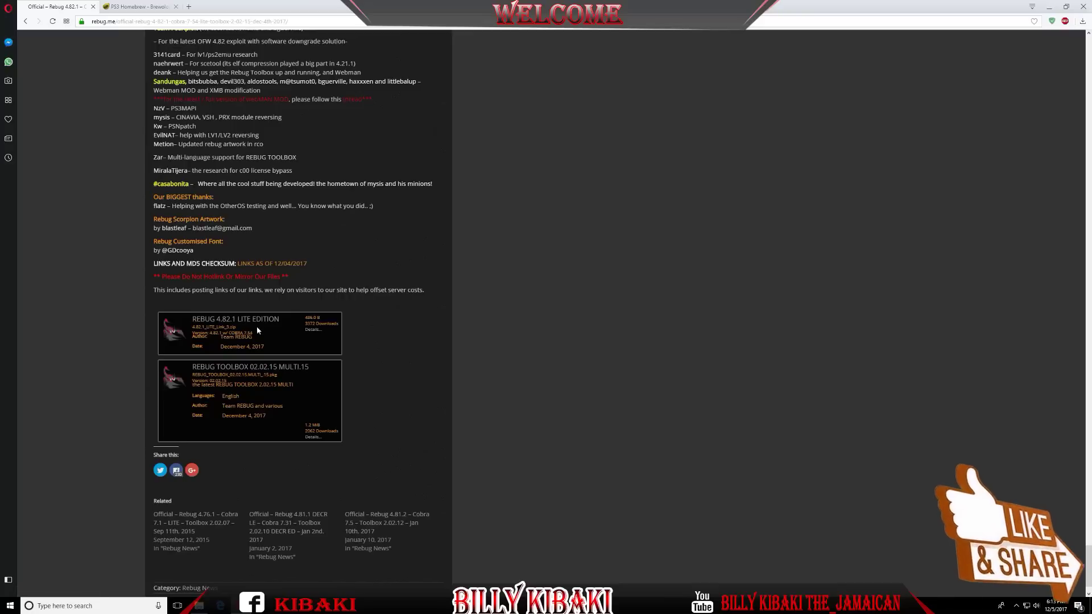
mouse_move(261, 322)
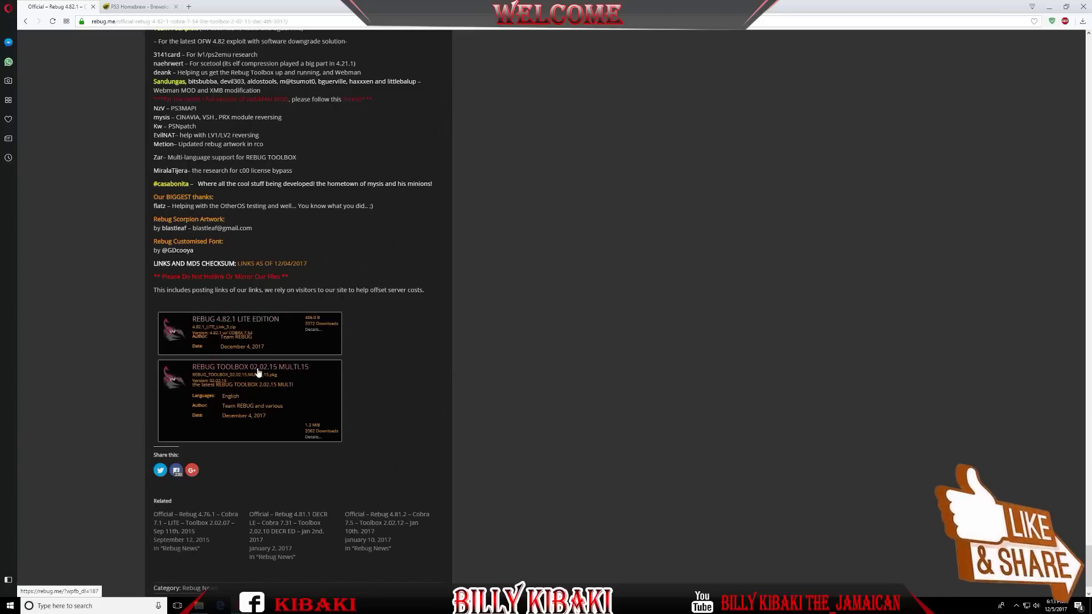
mouse_move(347, 326)
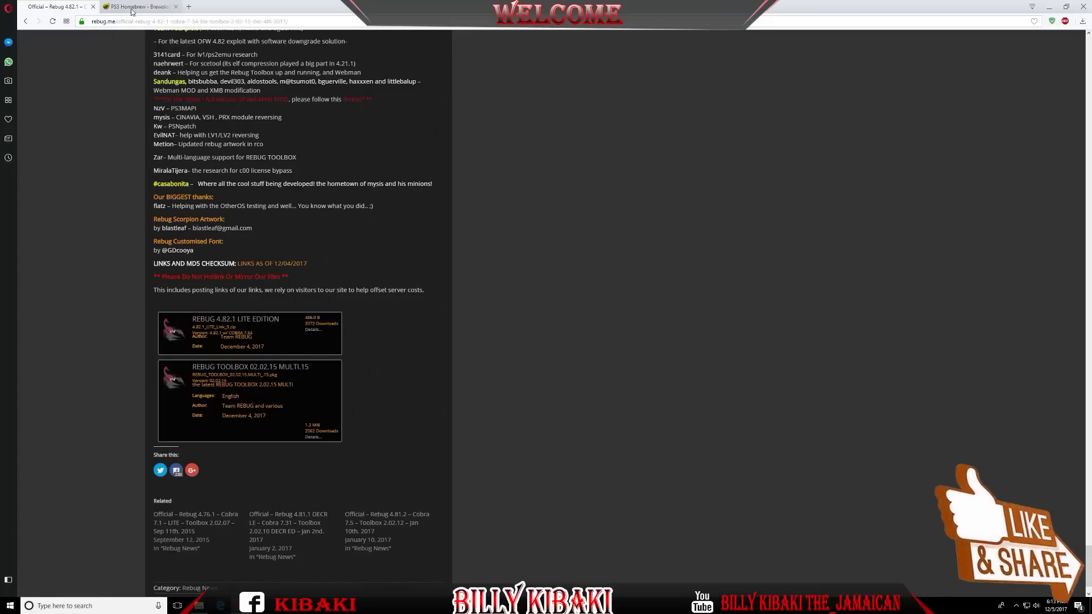
- Open Brewology's multiMAN page in the second tab and scroll down it
left_click(136, 6)
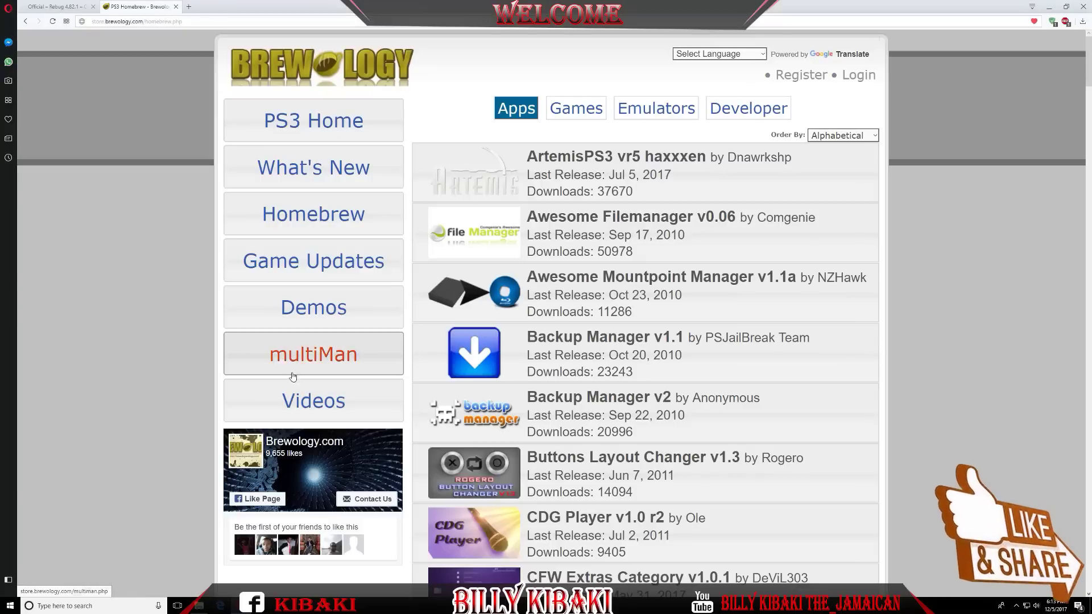
left_click(312, 354)
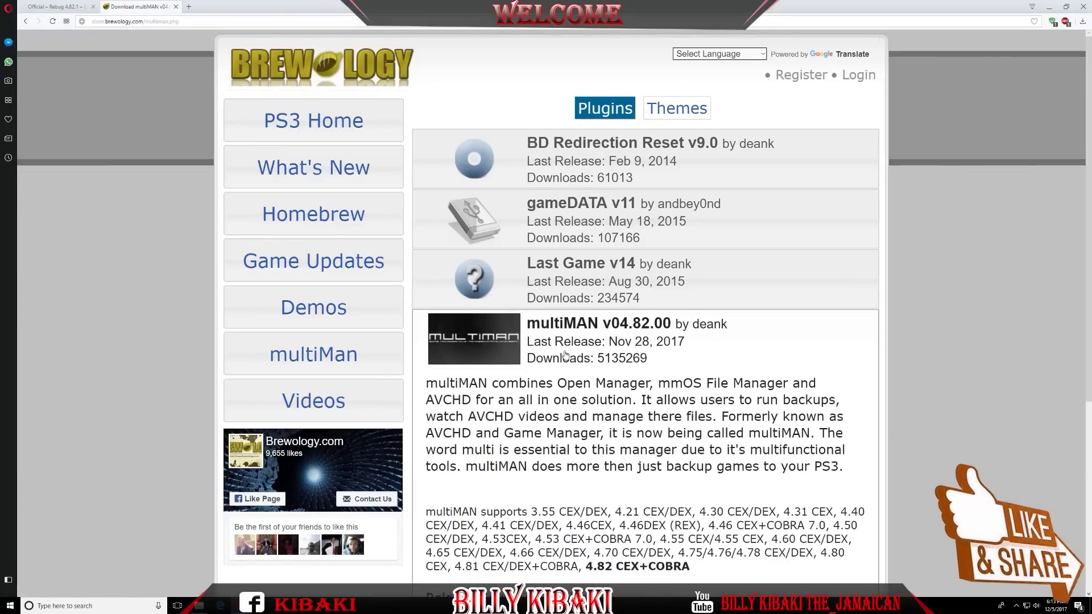
scroll("down", 3)
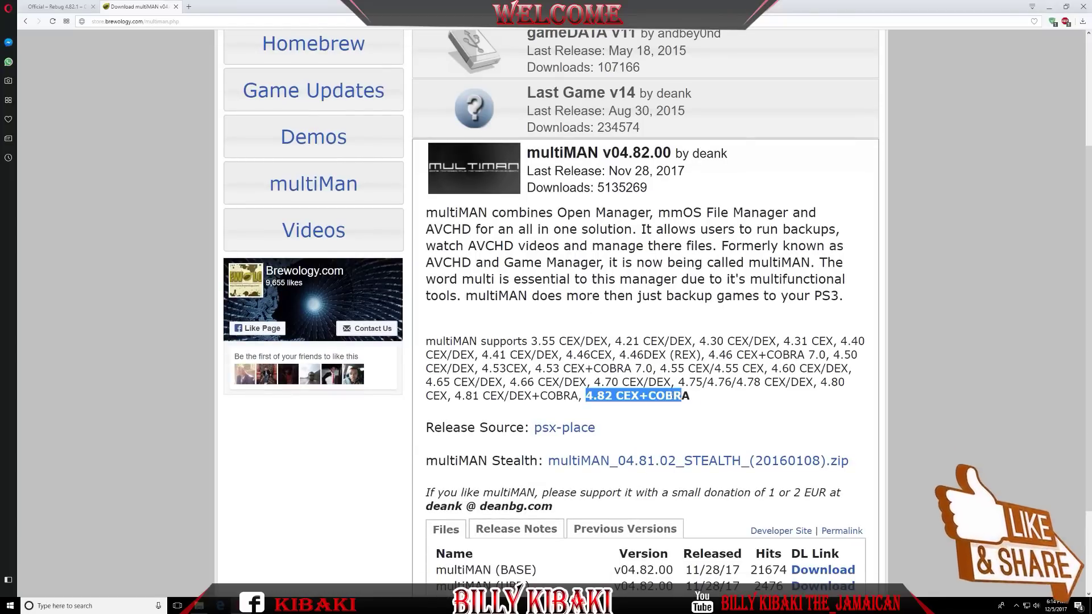
- Switch back and forth between the Rebug post and multiMAN tabs, ending on multiMAN
left_click(55, 6)
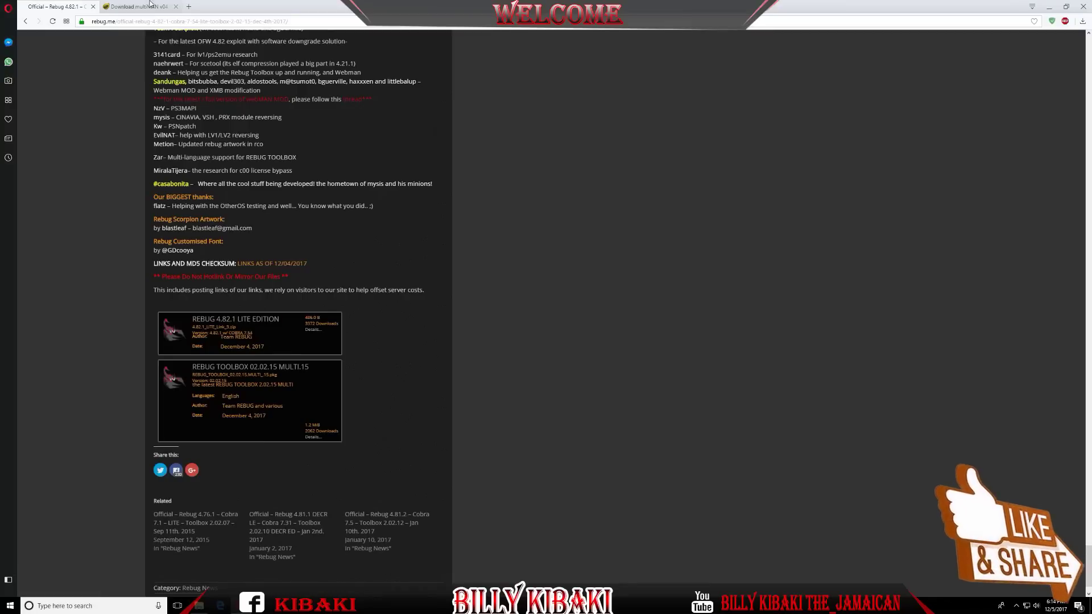
left_click(133, 7)
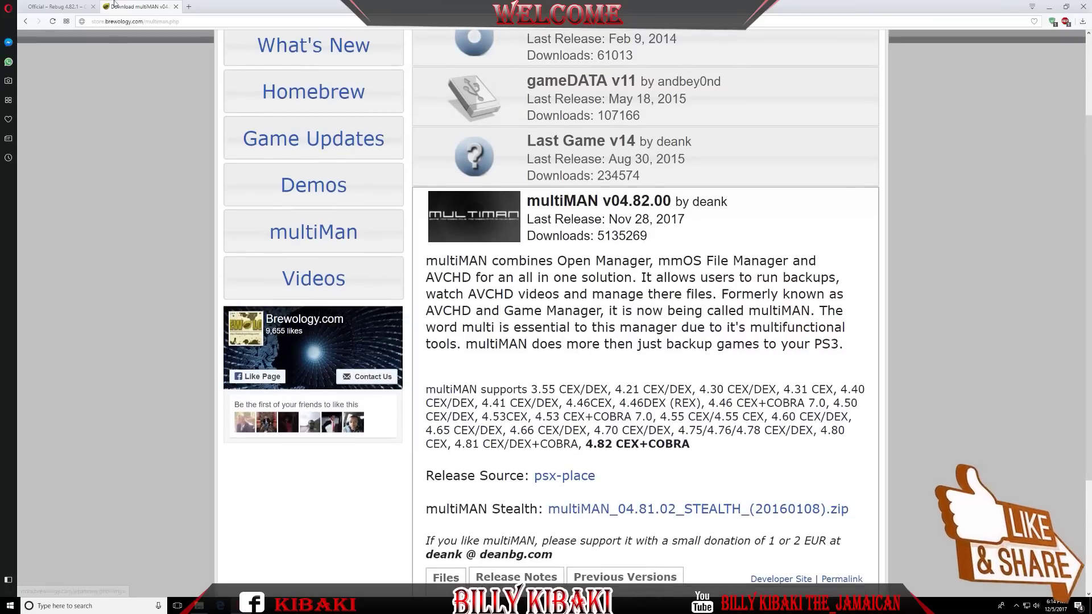
left_click(49, 7)
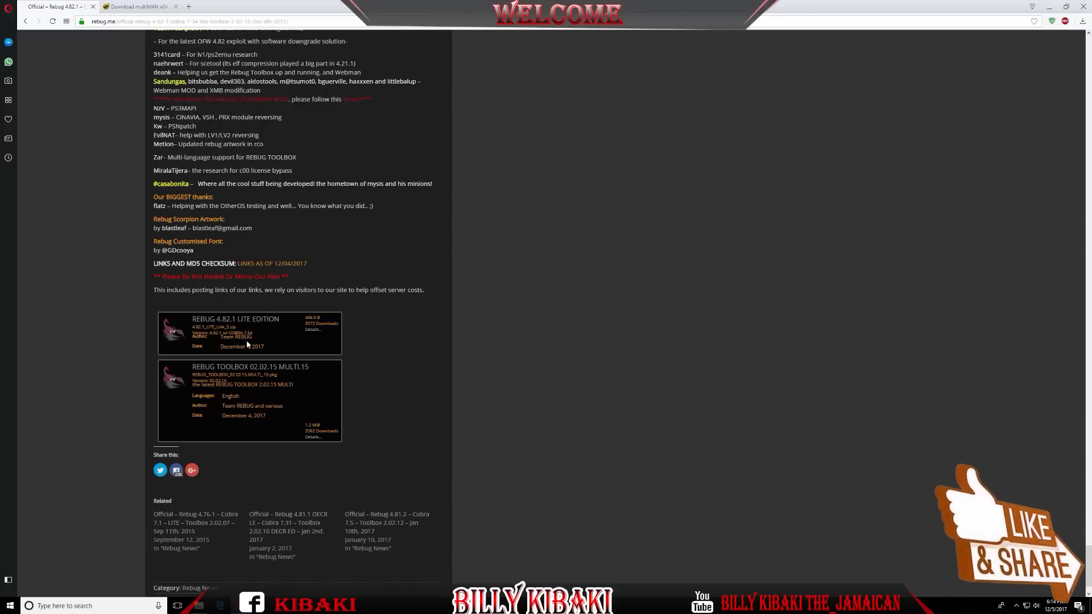
mouse_move(284, 404)
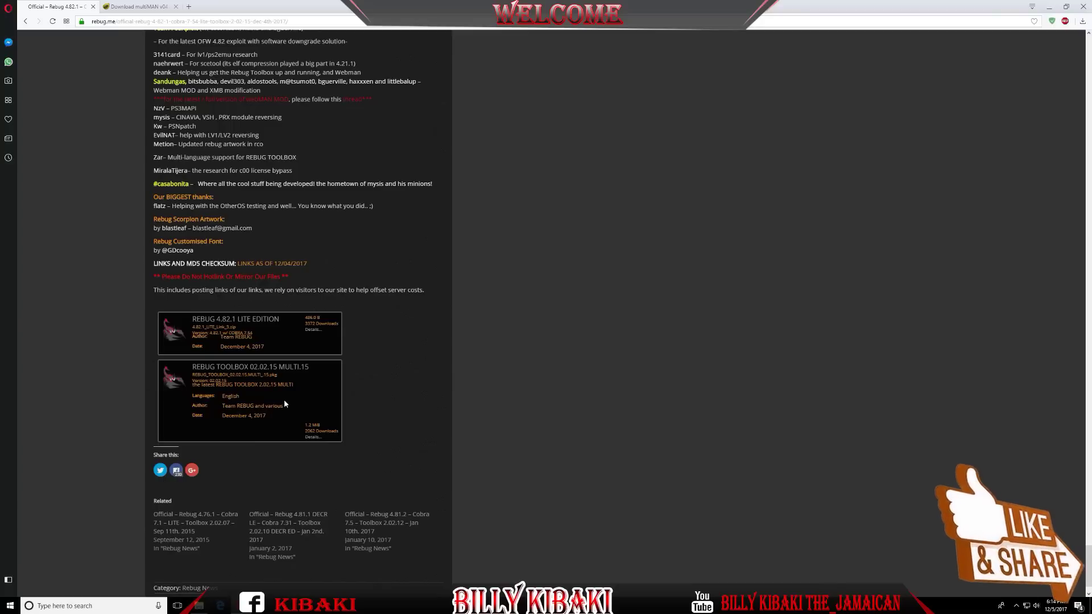
left_click(129, 7)
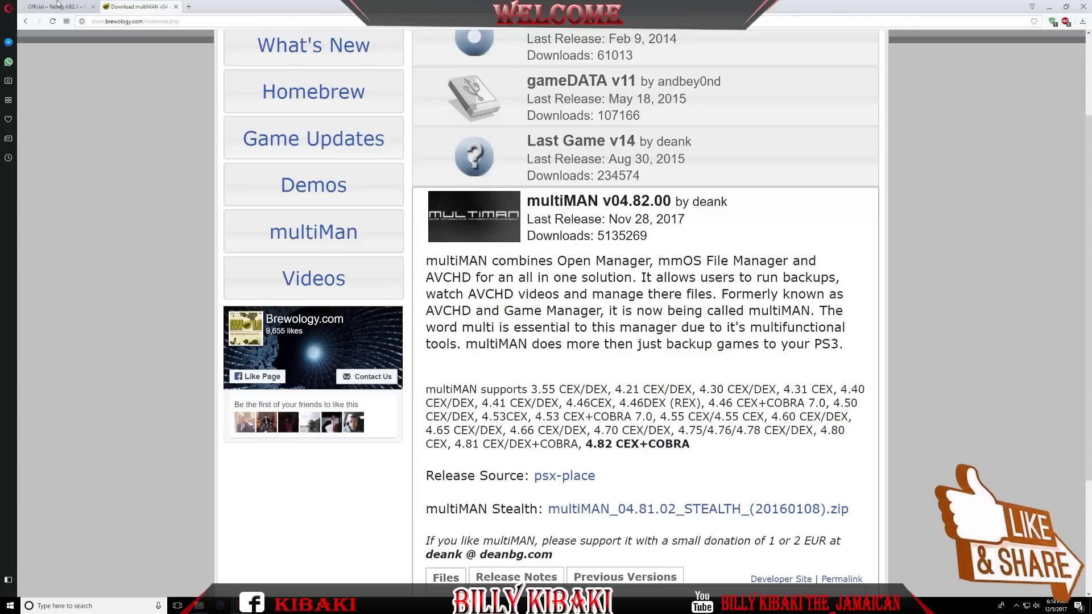
- Switch back to the 'Official – Rebug 4.82.1' tab
left_click(53, 6)
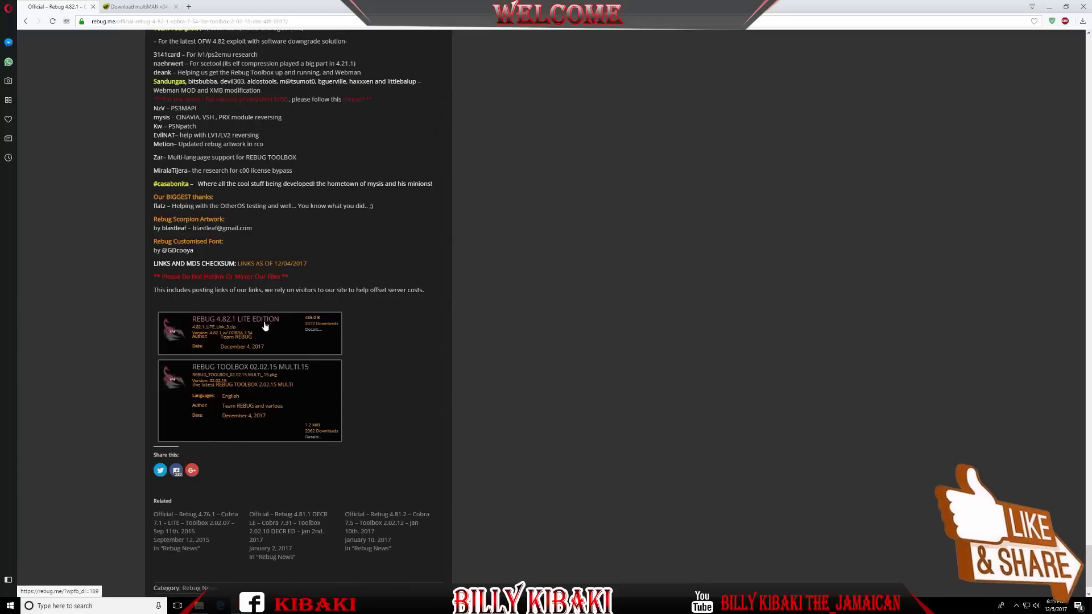
mouse_move(331, 348)
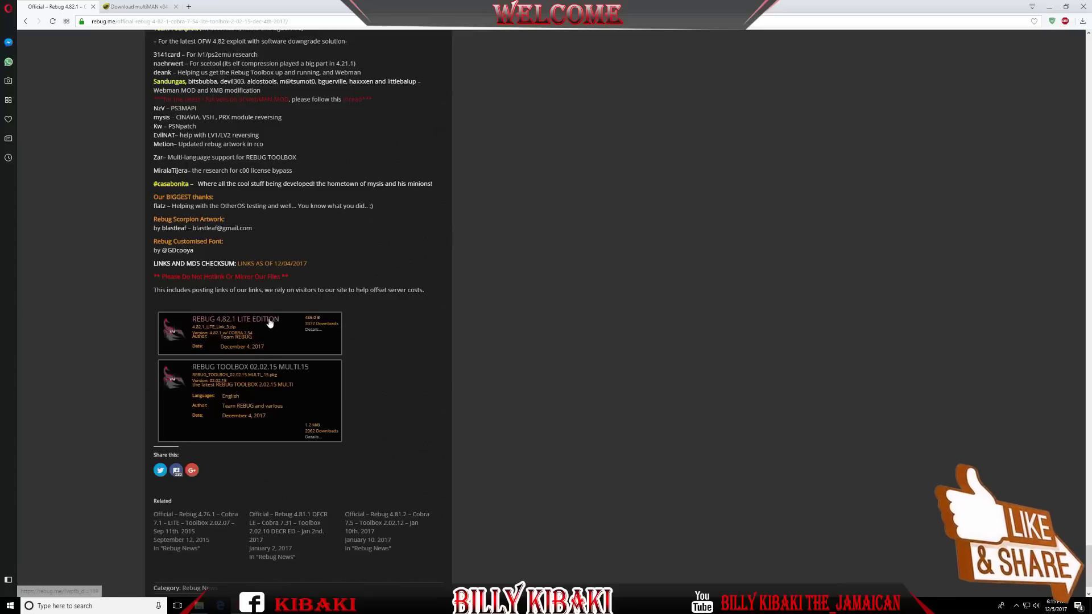
mouse_move(376, 397)
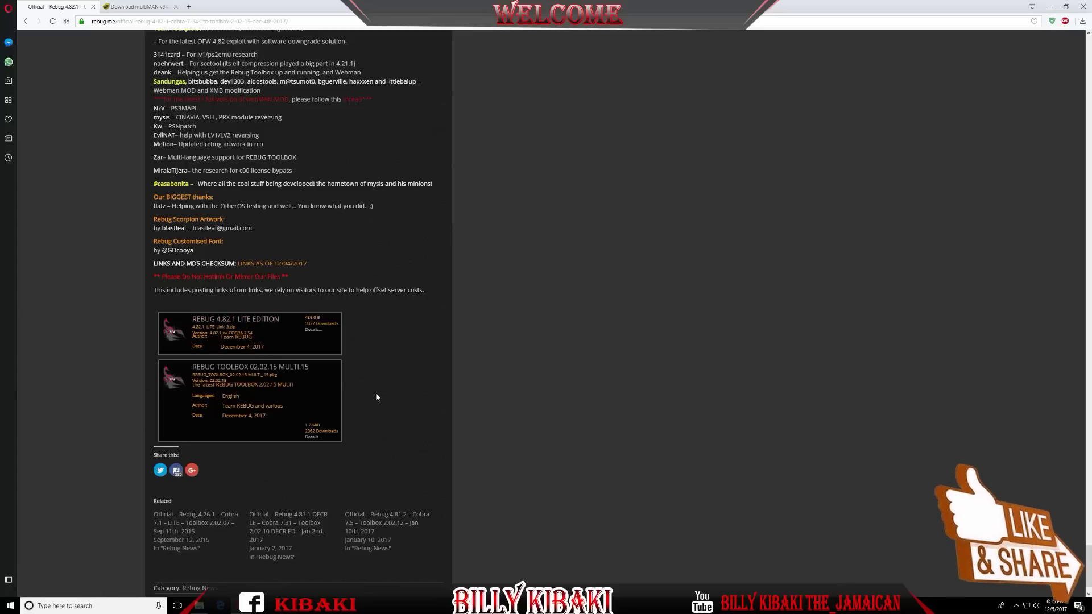